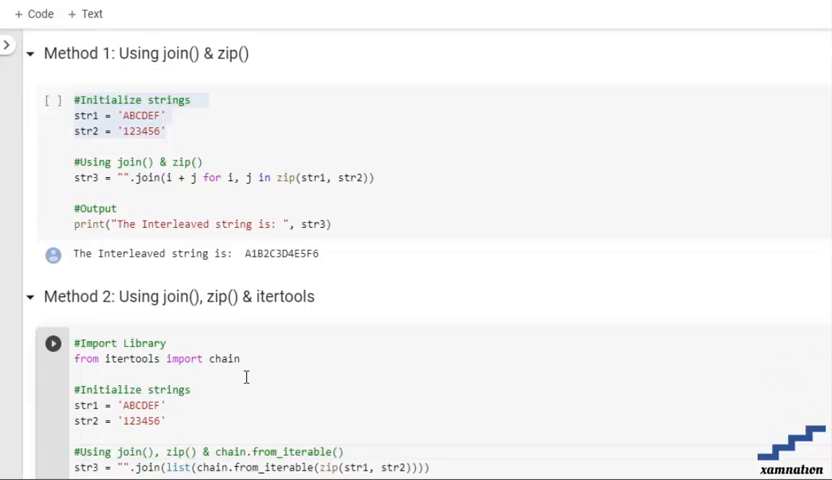
- Scroll down so the Method 2 itertools.chain cell and its A1B2C3D4E5F6 output are fully visible
scroll(down, 3)
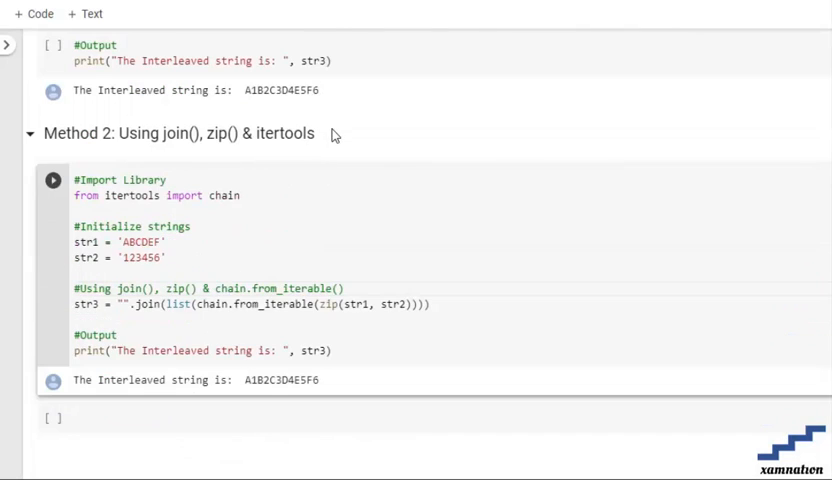
click(264, 196)
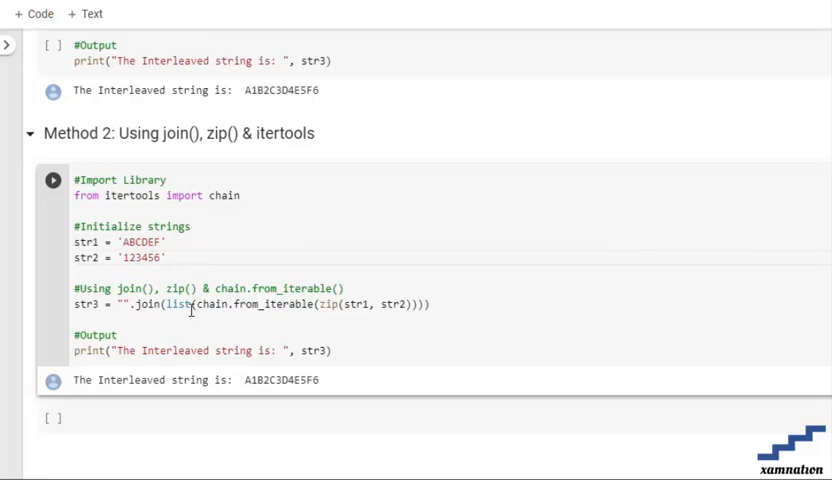
double_click(212, 304)
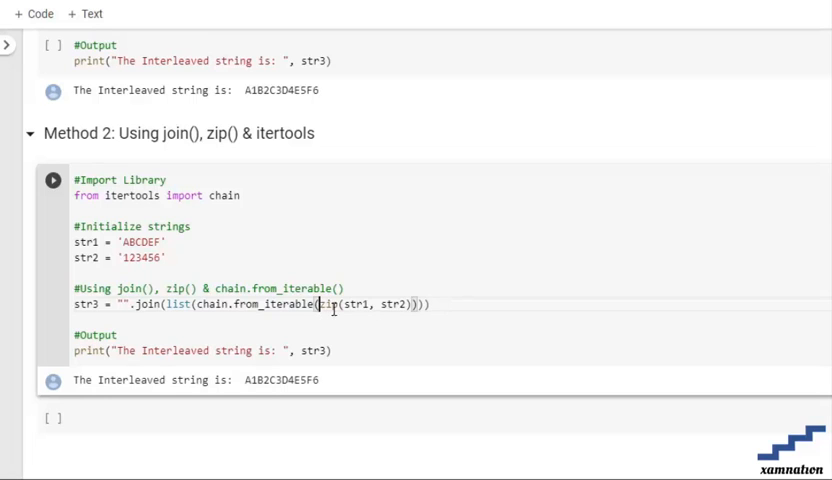
double_click(368, 304)
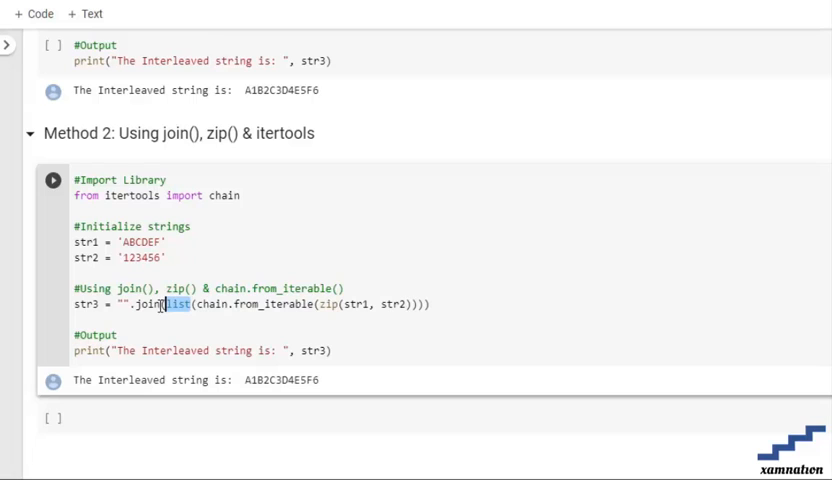
mouse_move(156, 318)
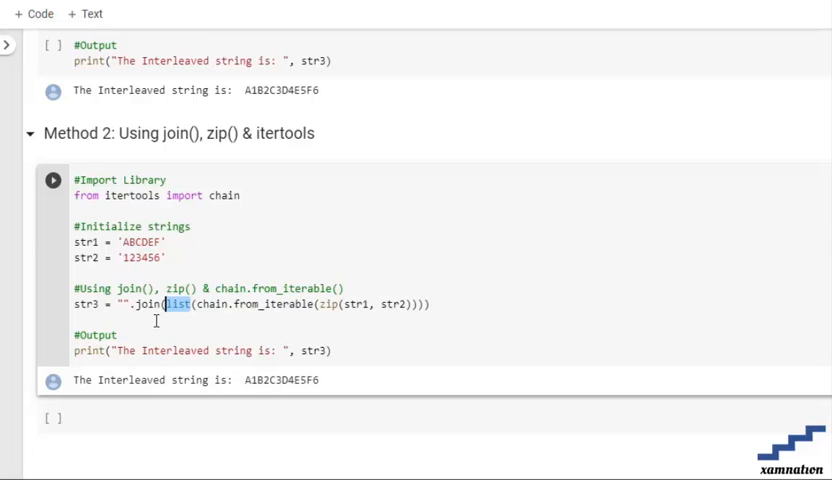